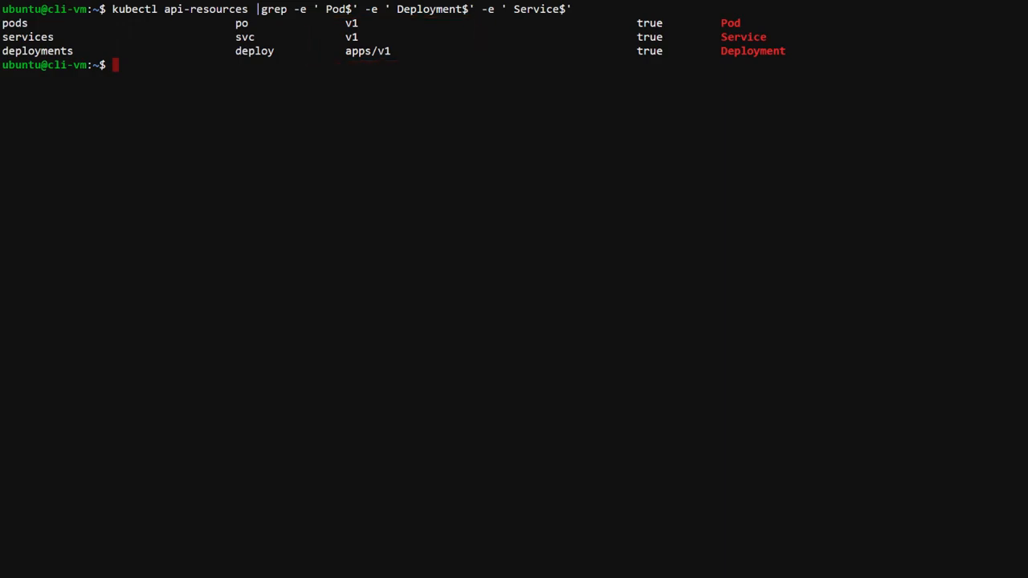
{"action": "type", "text": "kubectl get pods -n kube-system"}
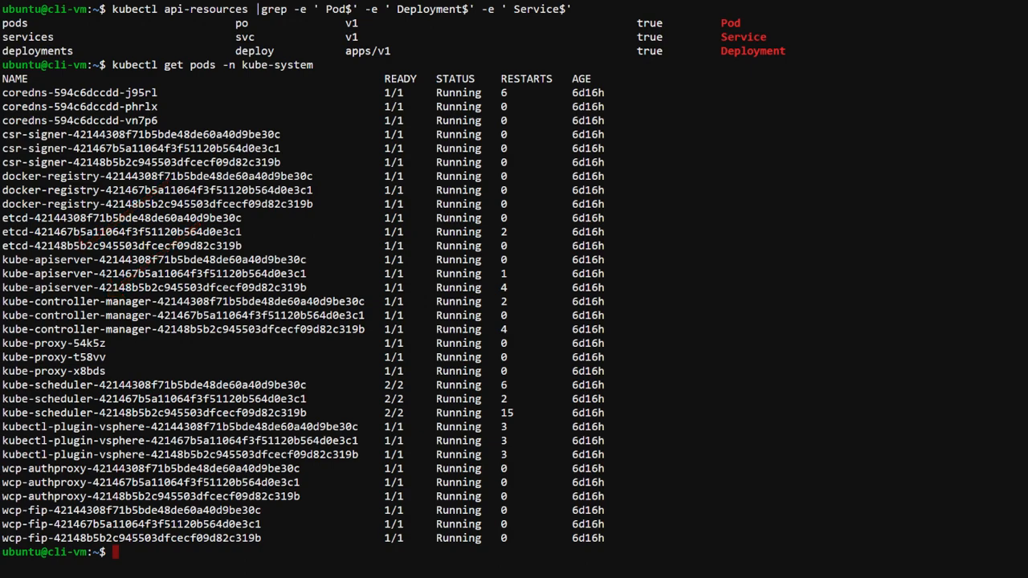
{"action": "type", "text": "clear"}
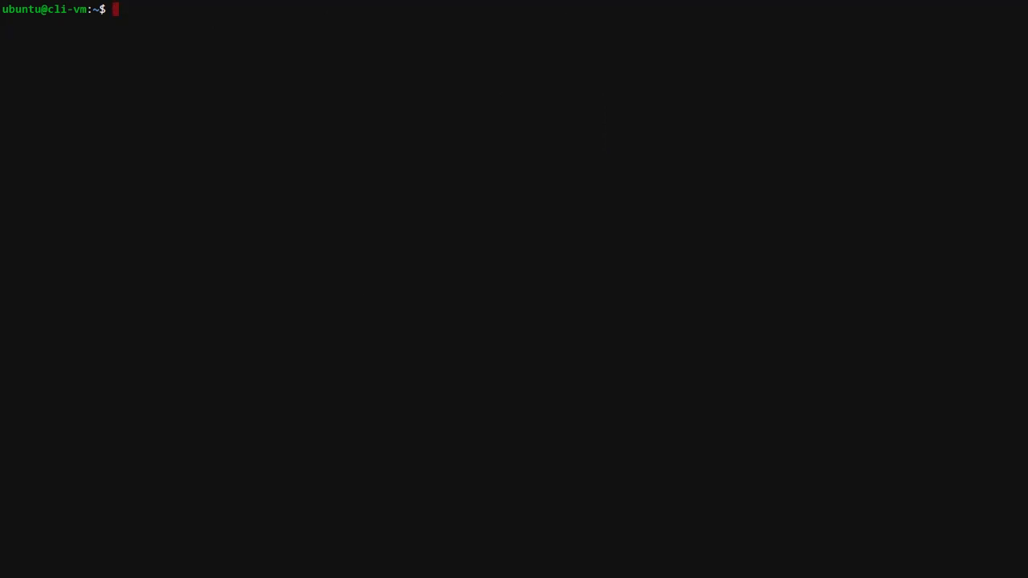
{"action": "type", "text": "kubectl api-resources -o wide |grep -e 'run.tanzu.vmware.com'"}
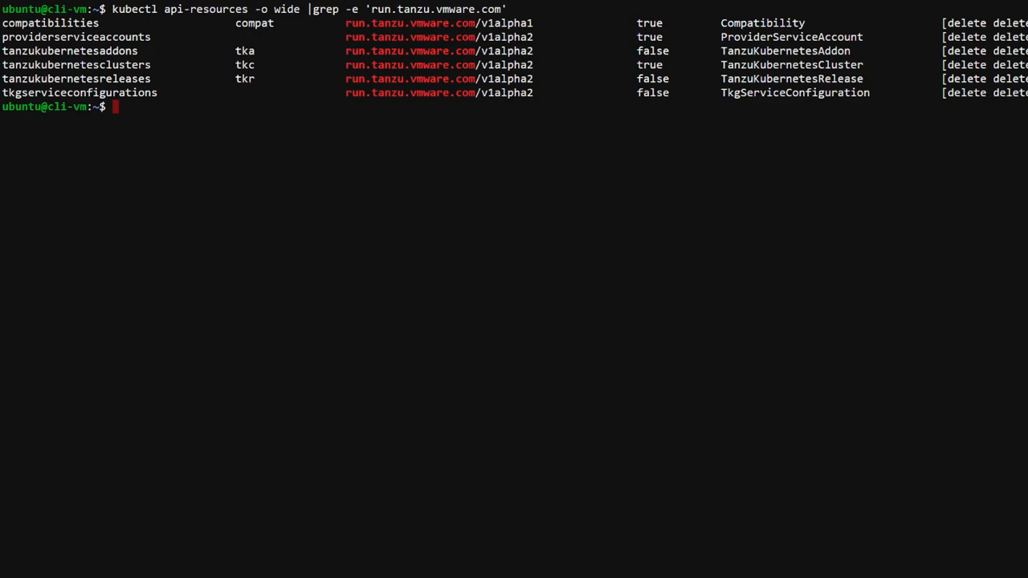
{"action": "type", "text": "kubectl get pods -n vmware-system-tkg |grep controller"}
{"action": "type", "text": "cat "}
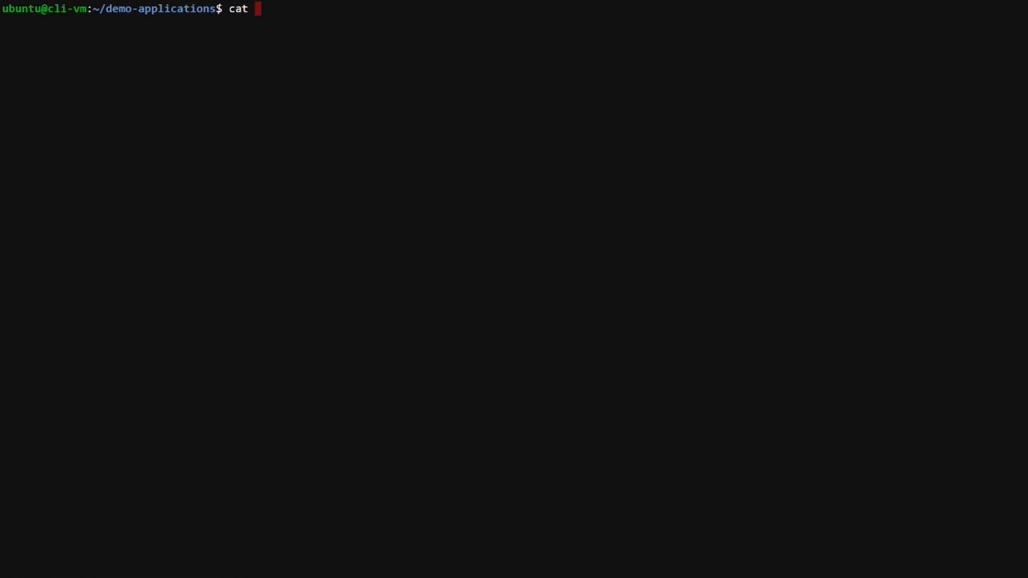
{"action": "type", "text": "tkg-cl"}
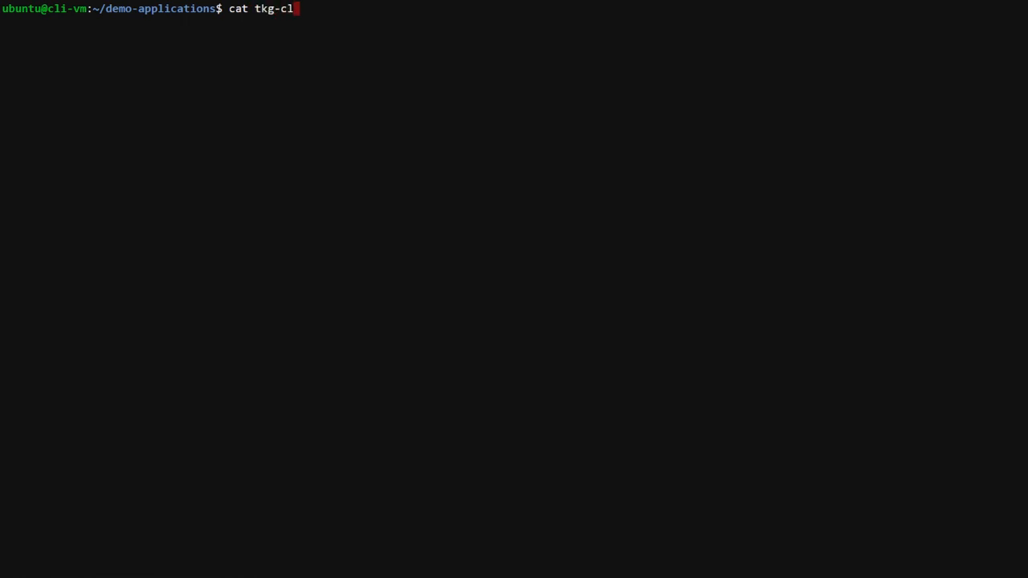
{"action": "type", "text": "uster.yaml"}
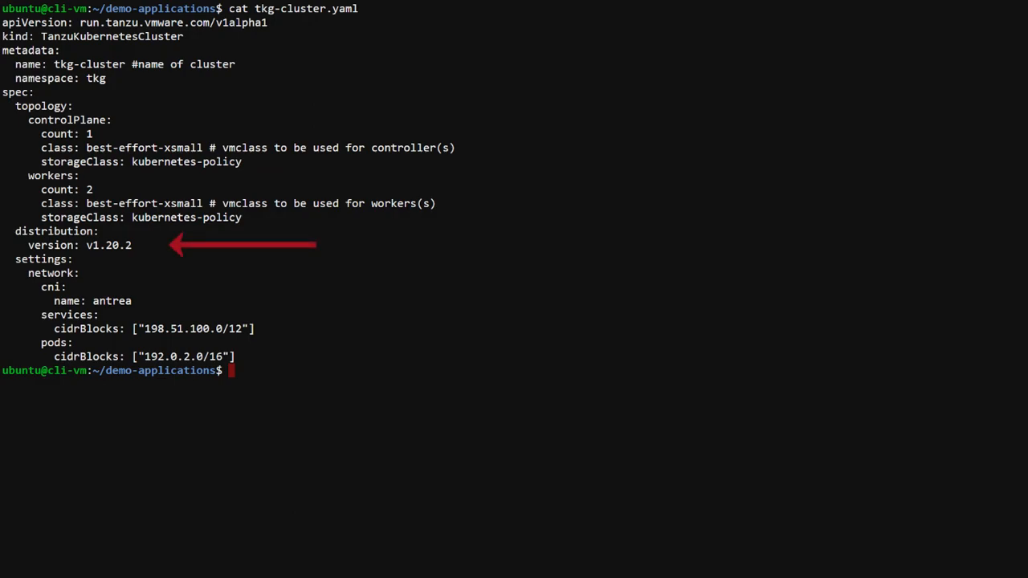
{"action": "type", "text": "kubectl"}
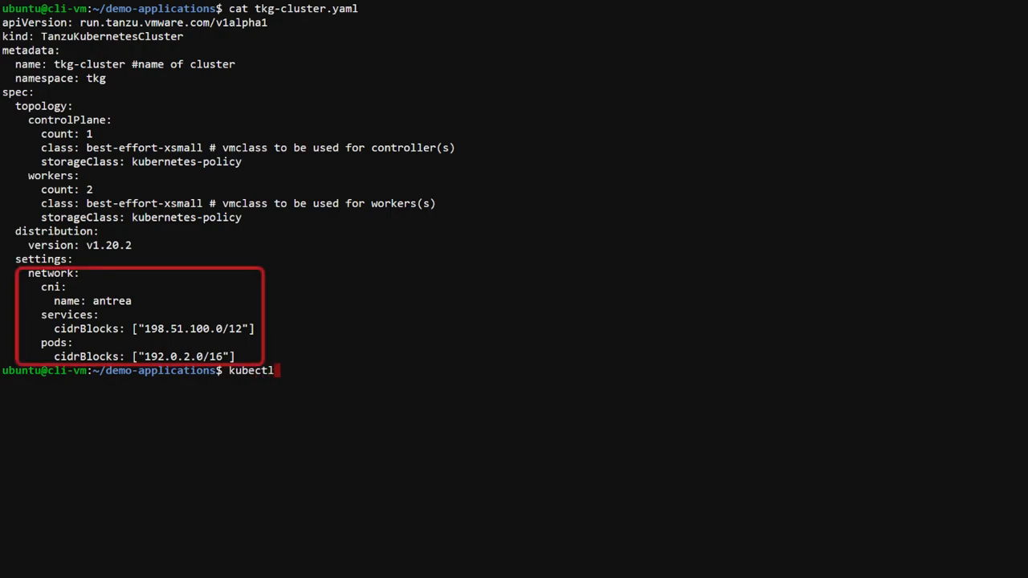
{"action": "type", "text": "apply -f tkg"}
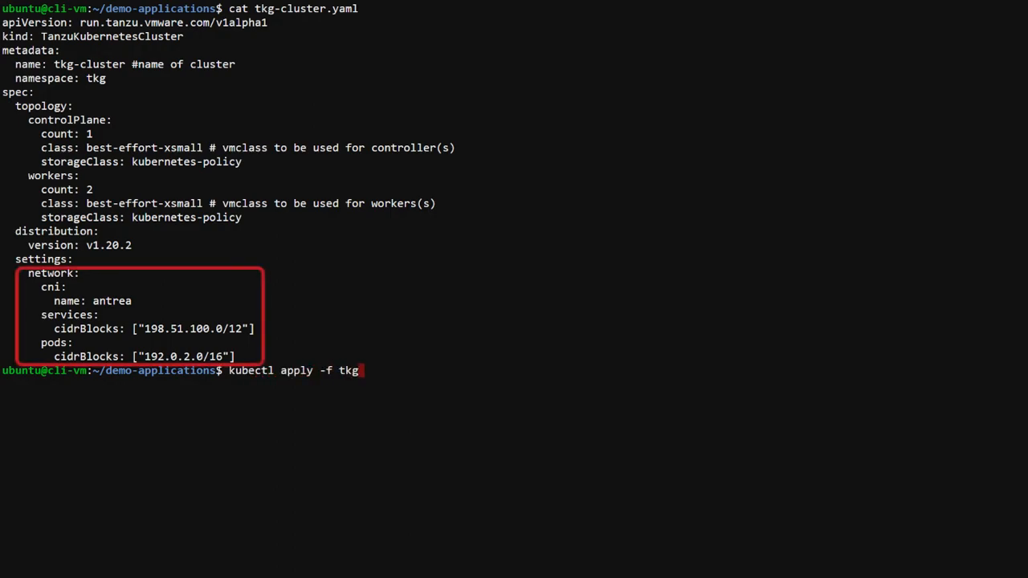
{"action": "type", "text": "-cluster.yaml"}
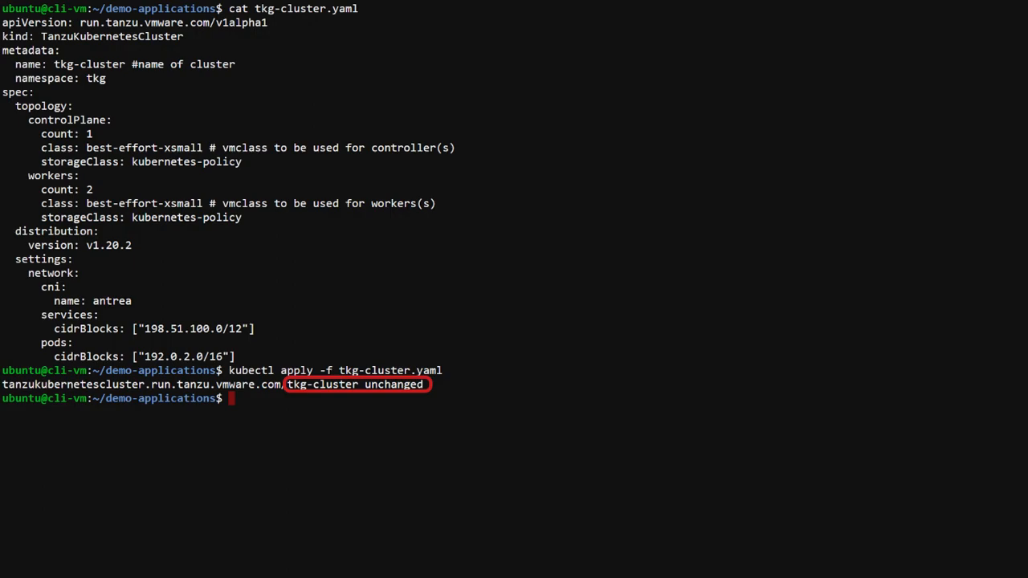
{"action": "type", "text": "cle"}
{"action": "type", "text": "kubectl ge"}
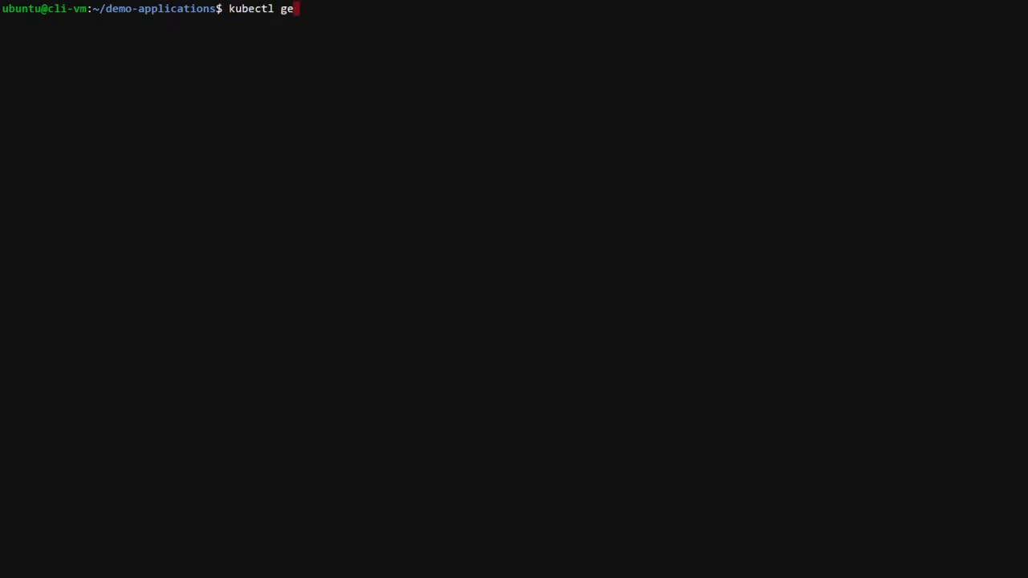
{"action": "type", "text": "t tkc"}
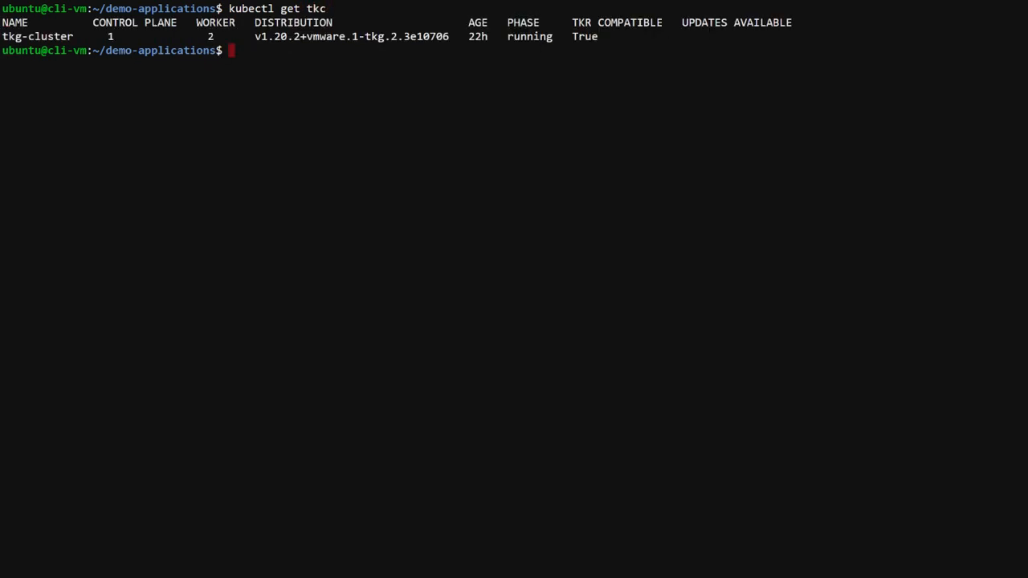
{"action": "type", "text": "kubectl"}
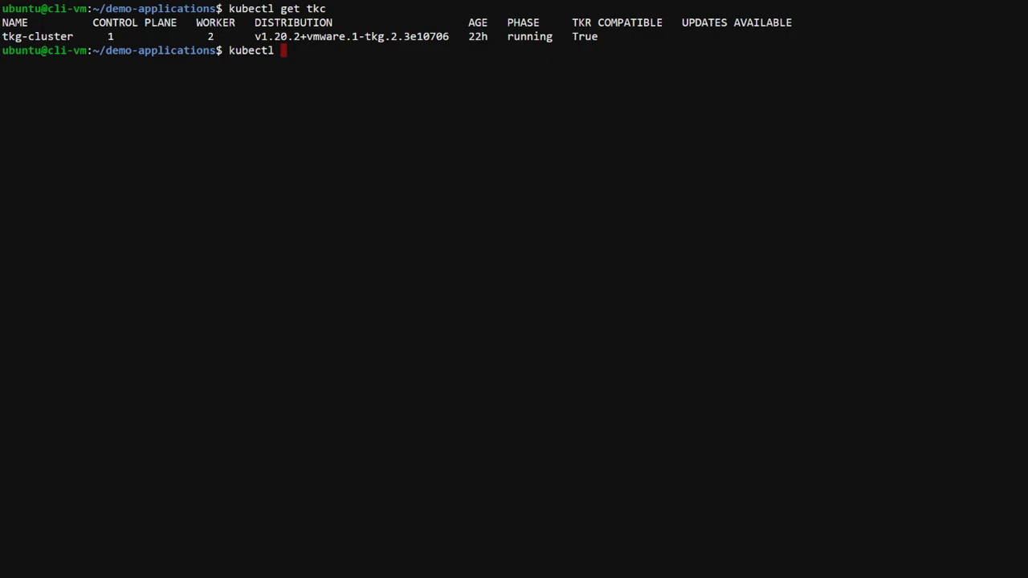
{"action": "type", "text": "describe"}
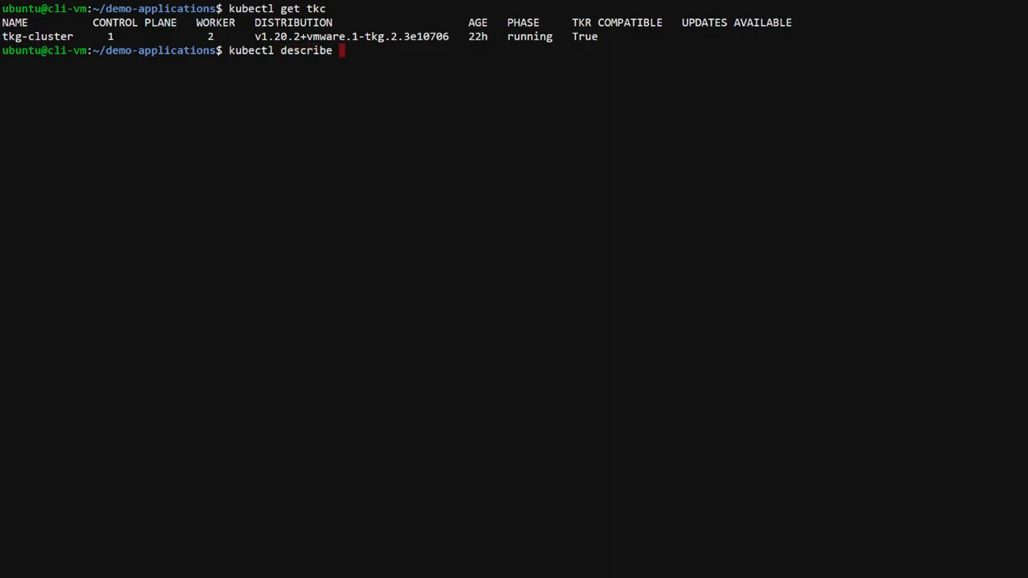
{"action": "type", "text": "tkc |mor"}
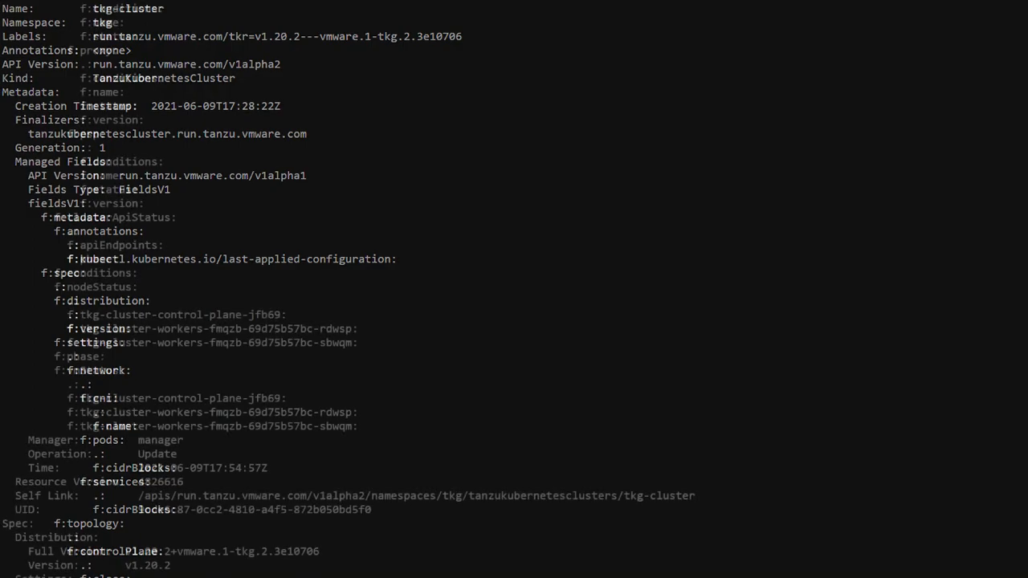
{"action": "scroll", "scroll_direction": "down", "scroll_amount": 3}
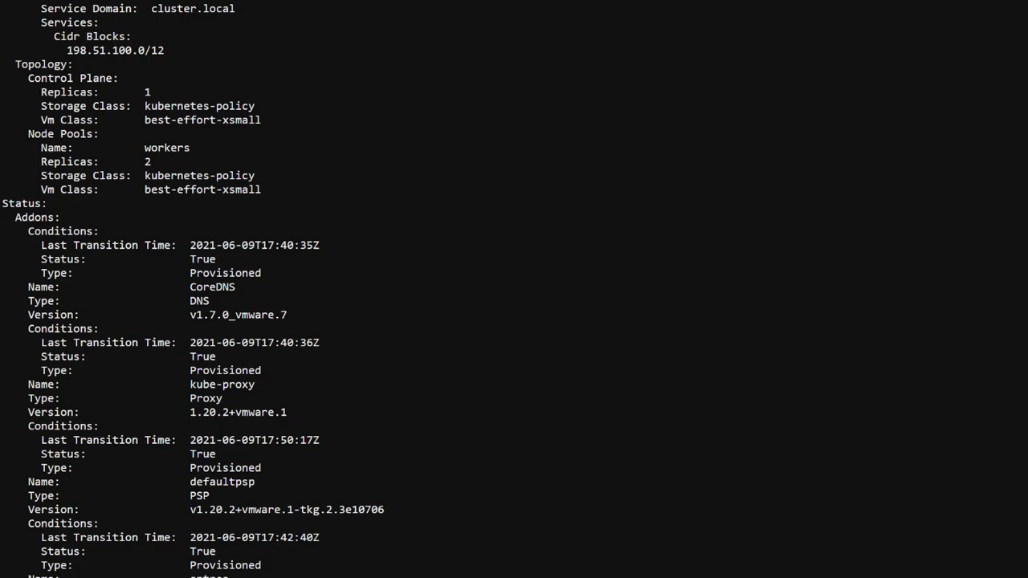
{"action": "scroll", "scroll_direction": "down", "scroll_amount": 3}
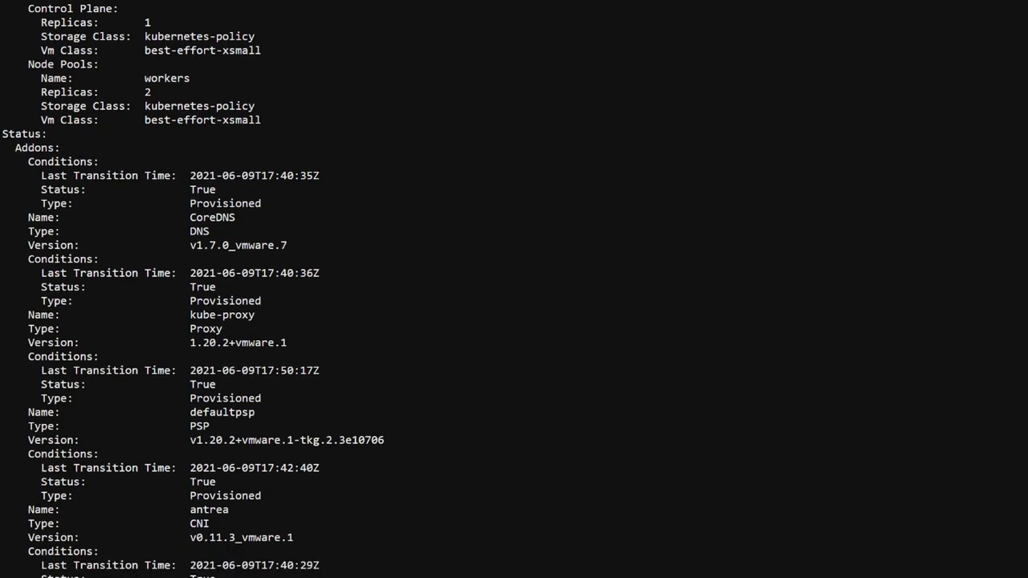
{"action": "scroll", "scroll_direction": "down", "scroll_amount": 3}
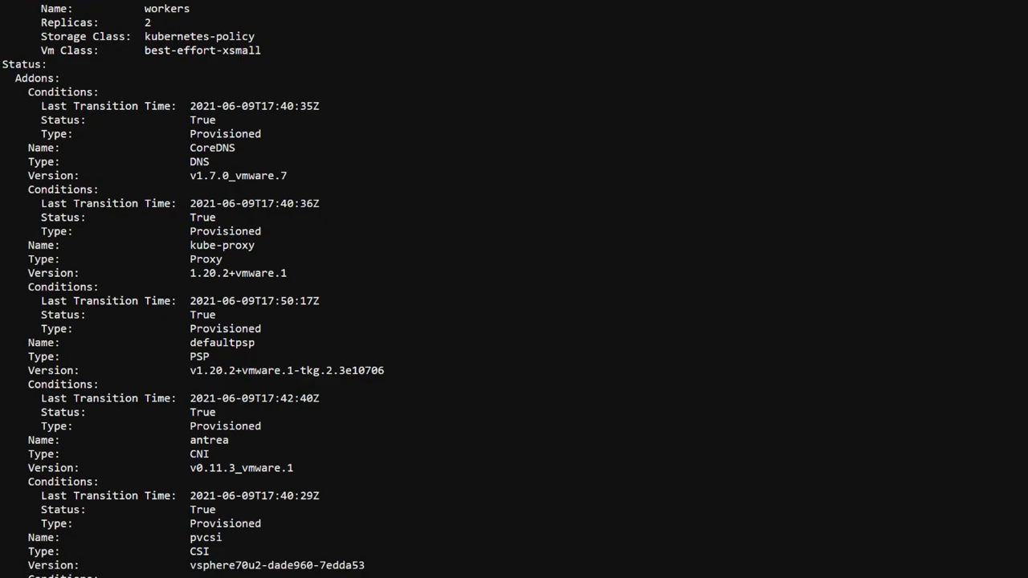
{"action": "scroll", "scroll_direction": "down", "scroll_amount": 3}
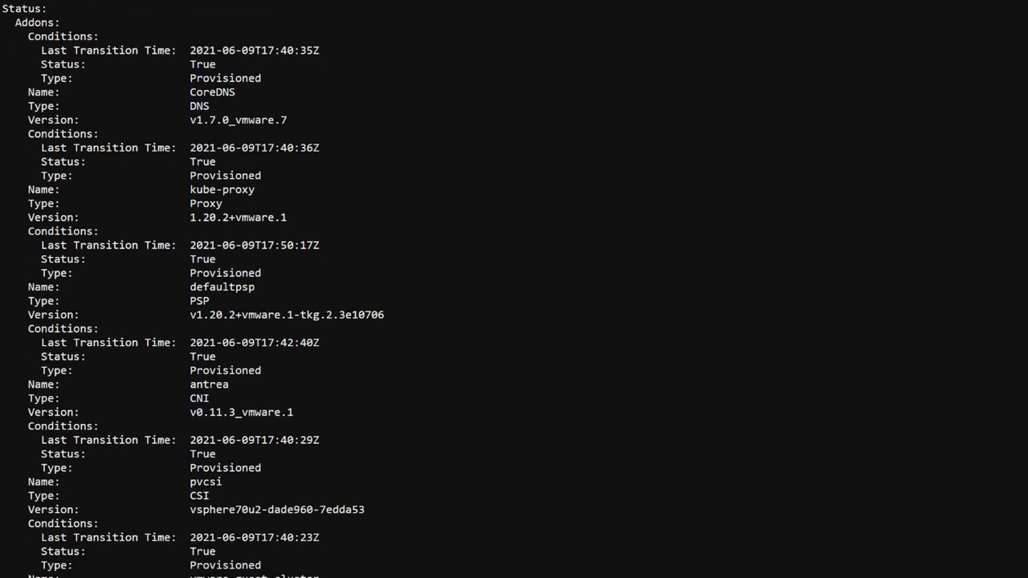